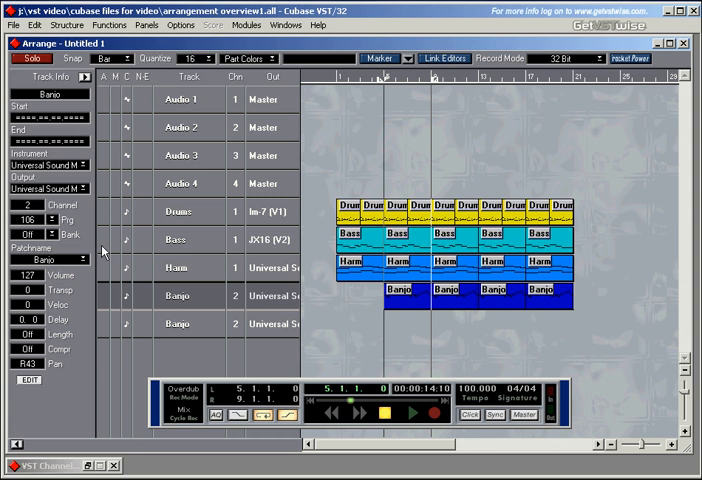
{"action": "mouse_move", "coordinate": [298, 210]}
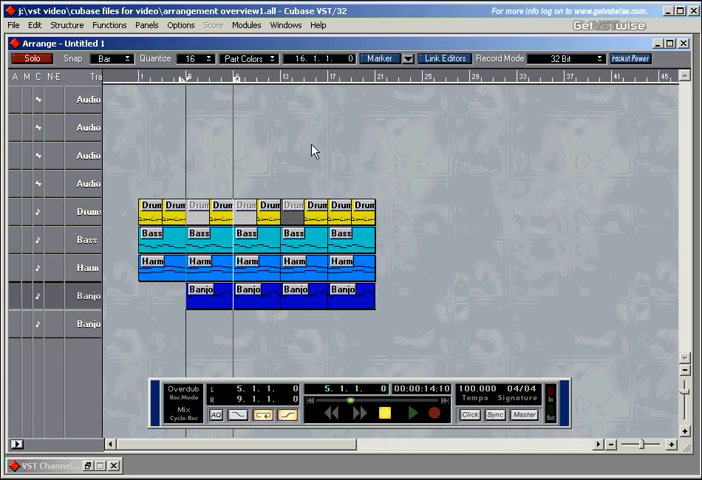
Step: Pick the Mute tool from the Toolbox to grey out drum, bass, harmony and bongo parts
{"action": "left_click", "coordinate": [412, 412]}
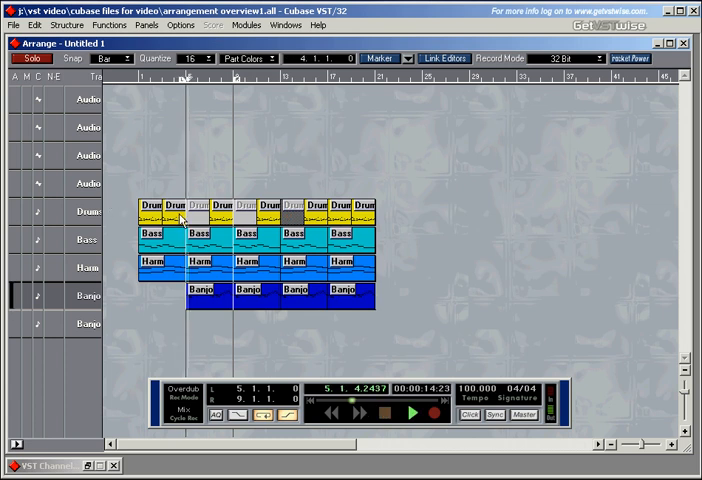
{"action": "right_click", "coordinate": [264, 204]}
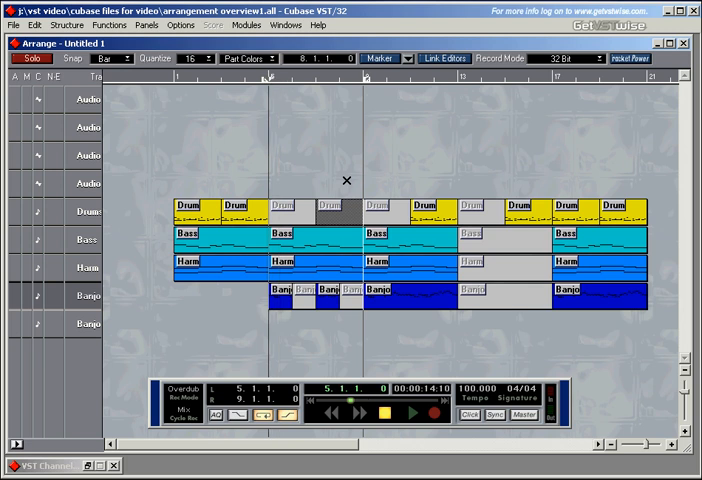
Step: Choose the Mute tool again and toggle which parts across the song are muted
{"action": "right_click", "coordinate": [348, 180]}
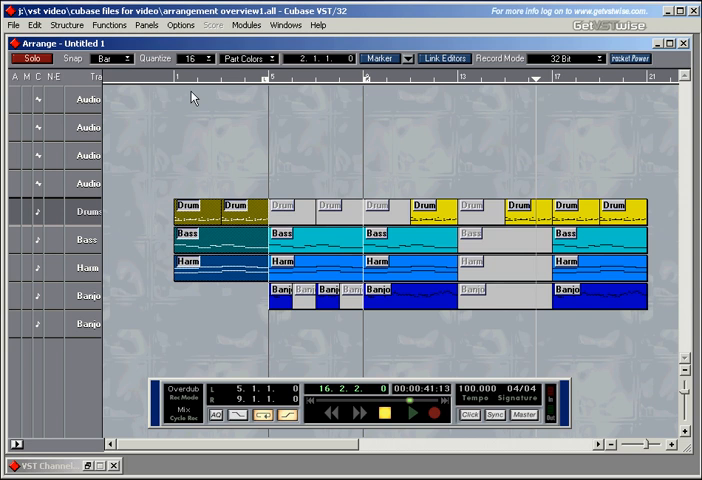
Step: Give the opening drum, bass, harmony and bongo parts the green Verse colour
{"action": "left_click", "coordinate": [248, 56]}
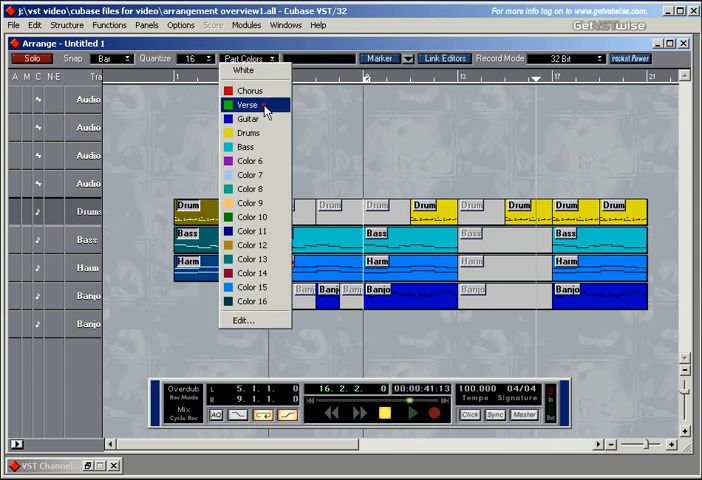
{"action": "left_click", "coordinate": [248, 104]}
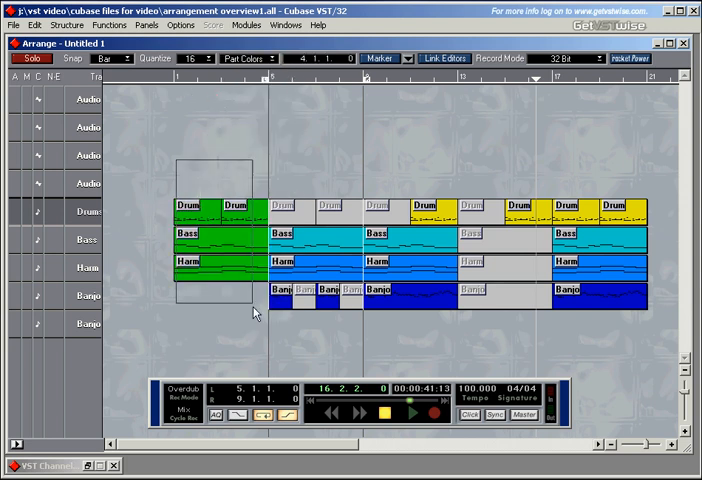
{"action": "left_click", "coordinate": [180, 24]}
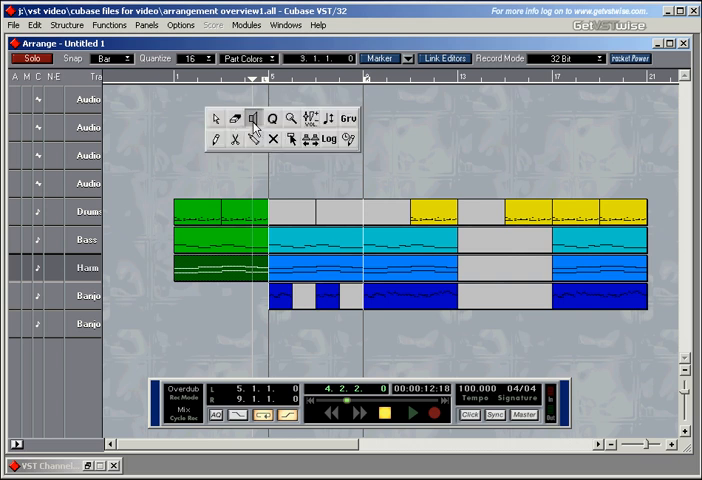
Step: Close the Toolbox and render the arrangement onto a new Mixdown audio track
{"action": "left_click", "coordinate": [256, 118]}
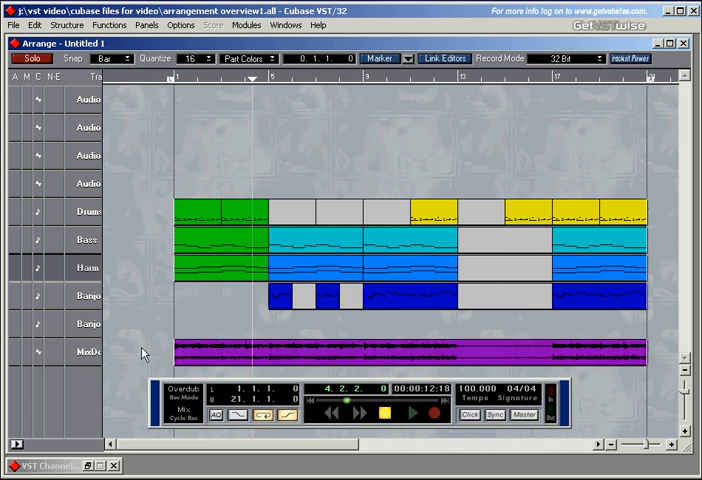
{"action": "mouse_move", "coordinate": [26, 316]}
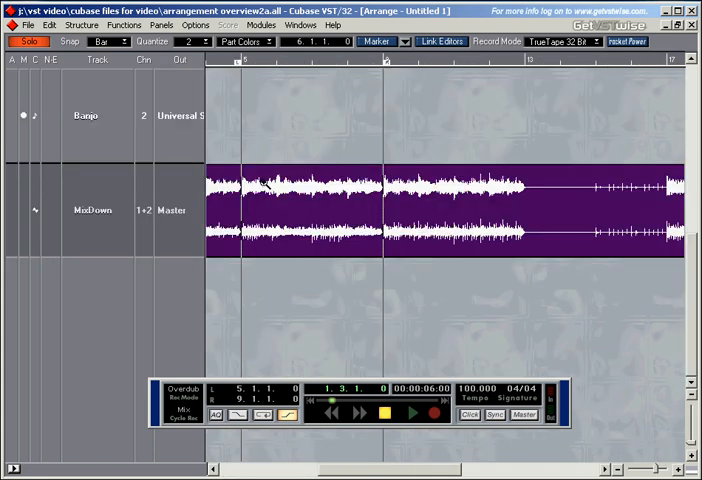
{"action": "mouse_move", "coordinate": [328, 148]}
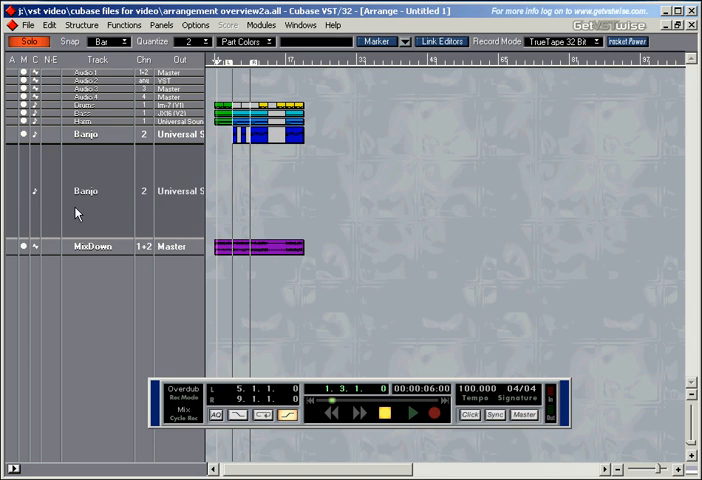
{"action": "mouse_move", "coordinate": [110, 246]}
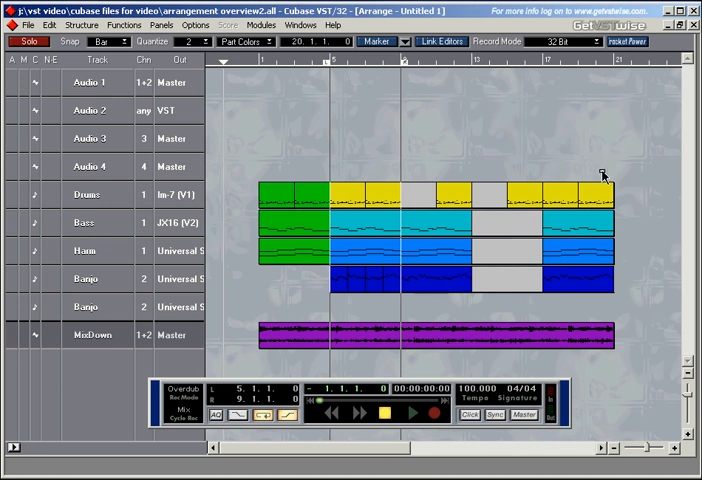
{"action": "mouse_move", "coordinate": [600, 170]}
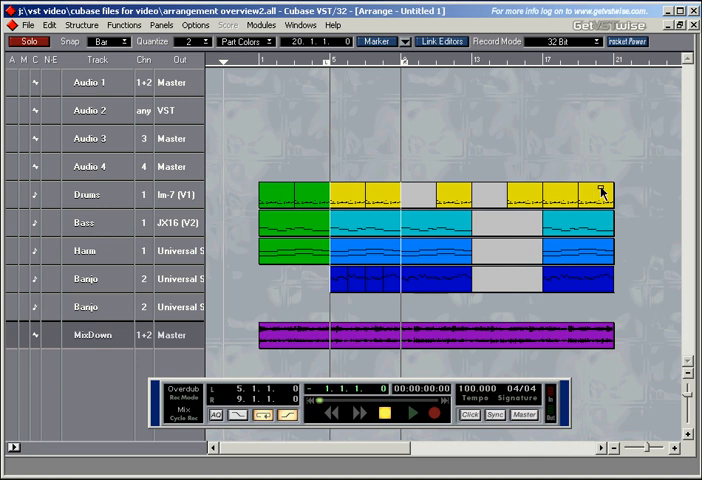
{"action": "mouse_move", "coordinate": [596, 302]}
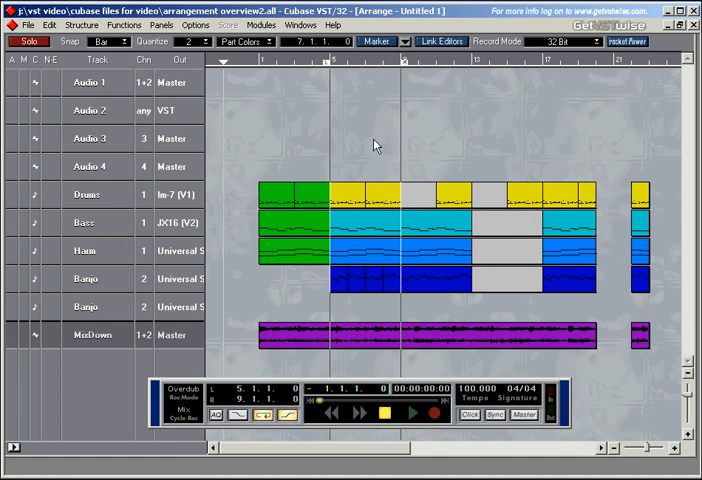
{"action": "mouse_move", "coordinate": [362, 132]}
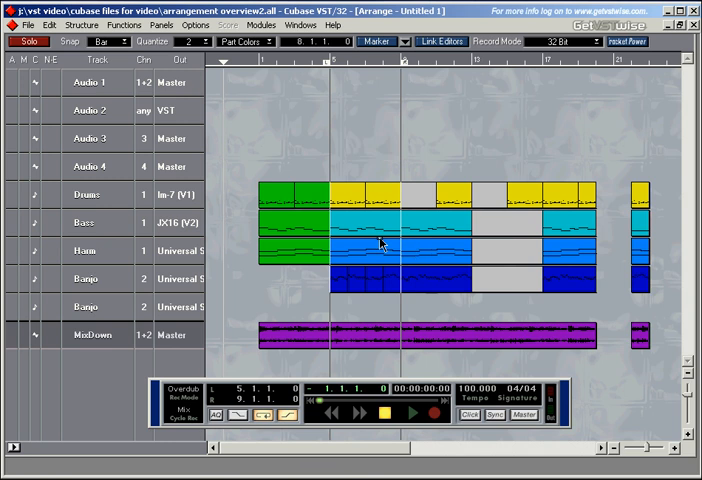
{"action": "mouse_move", "coordinate": [380, 260]}
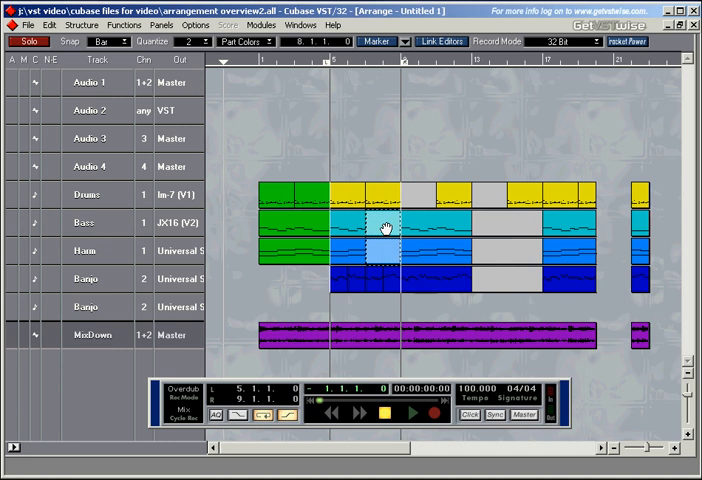
{"action": "left_click_drag", "start_coordinate": [382, 228], "coordinate": [456, 232]}
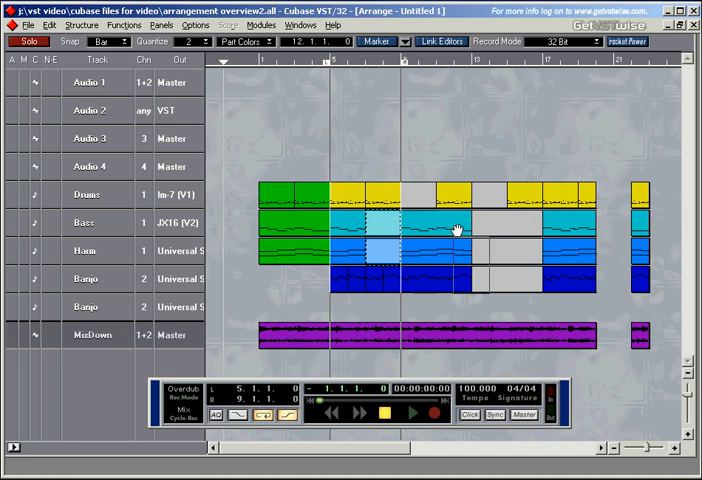